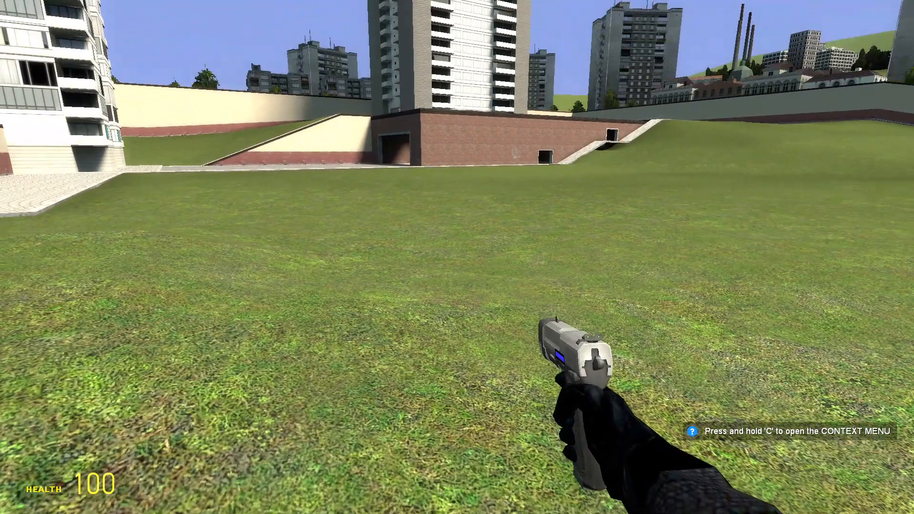
- Open the spawn menu and show the Combine category's NPC list
key(q)
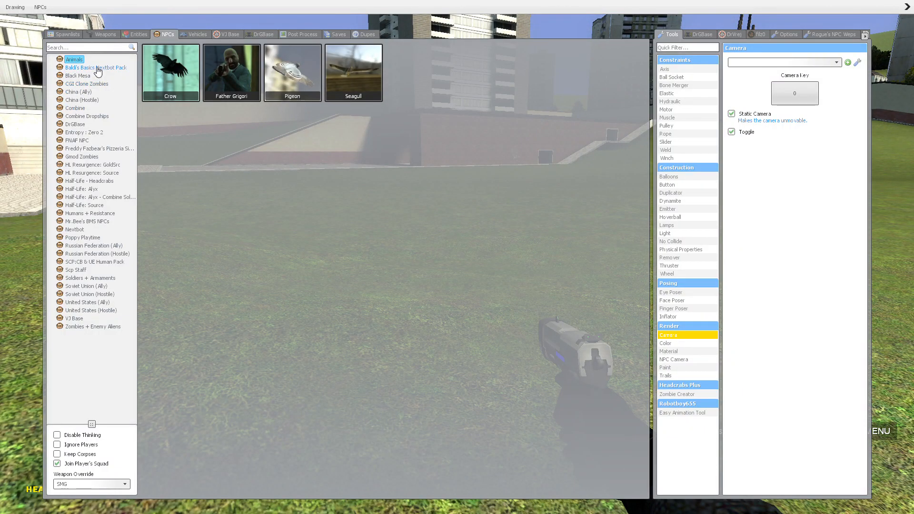
click(75, 108)
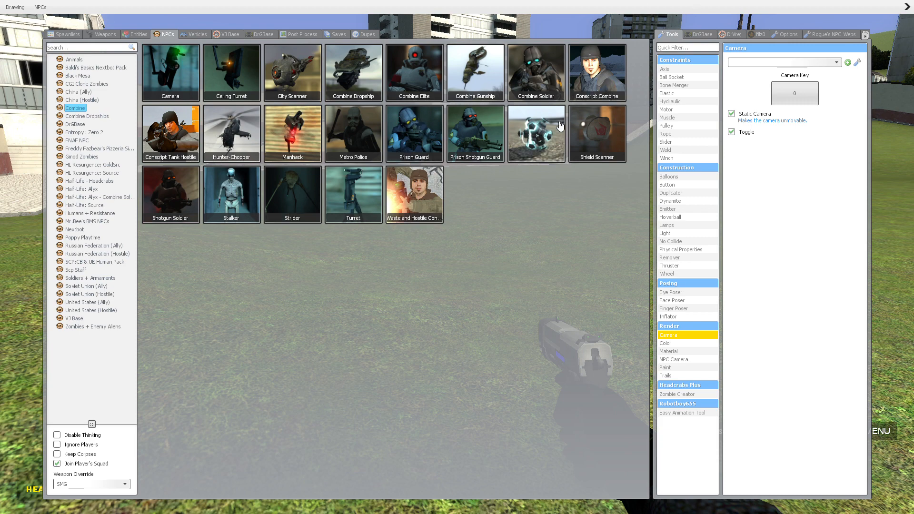
- Close the spawn menu and return to the world high above the grass field
key(q)
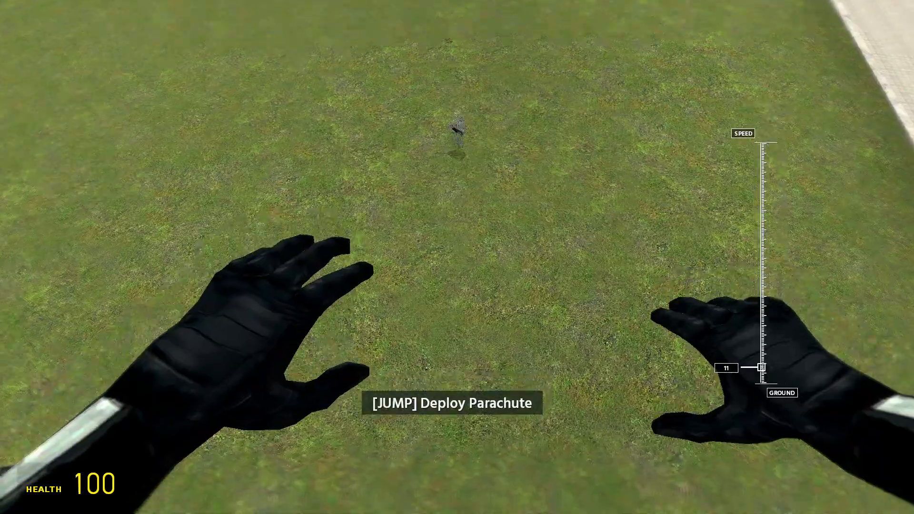
- Parachute down onto the rooftop and reopen the Combine NPC spawn list
key(space)
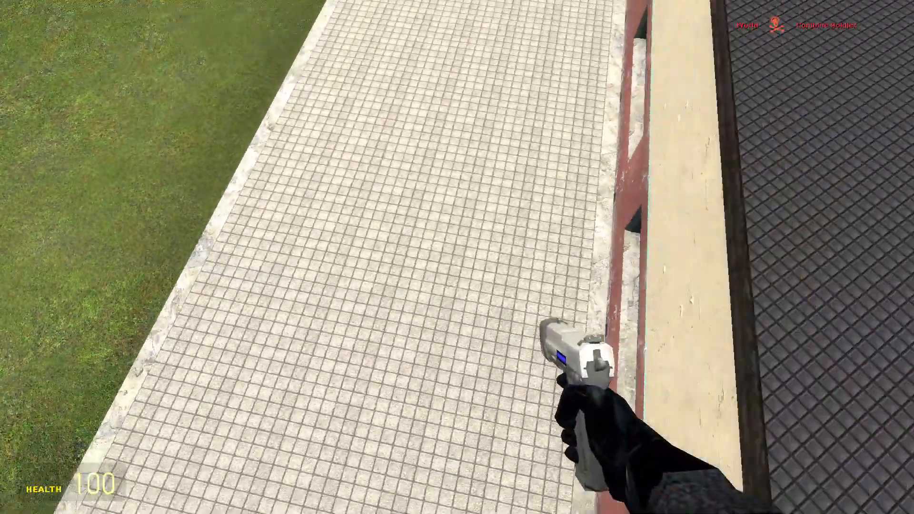
key(q)
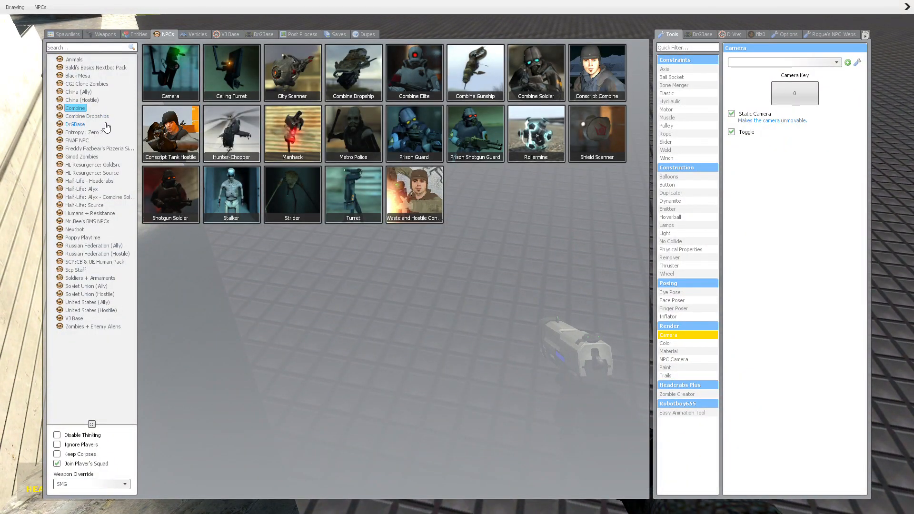
- Browse the Combine Dropships, Utilities Cleanup, Entropy : Zero 2 and FNAF NPC lists
click(89, 117)
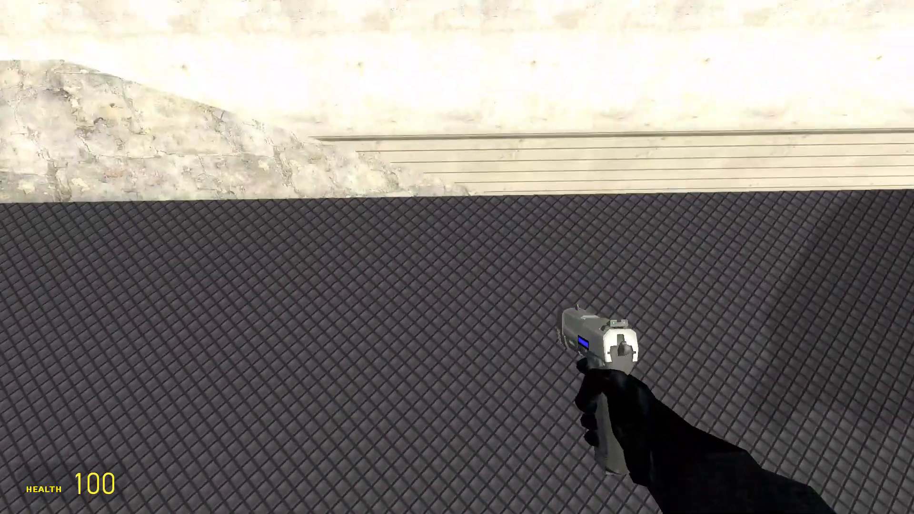
mouse_move(457, 257)
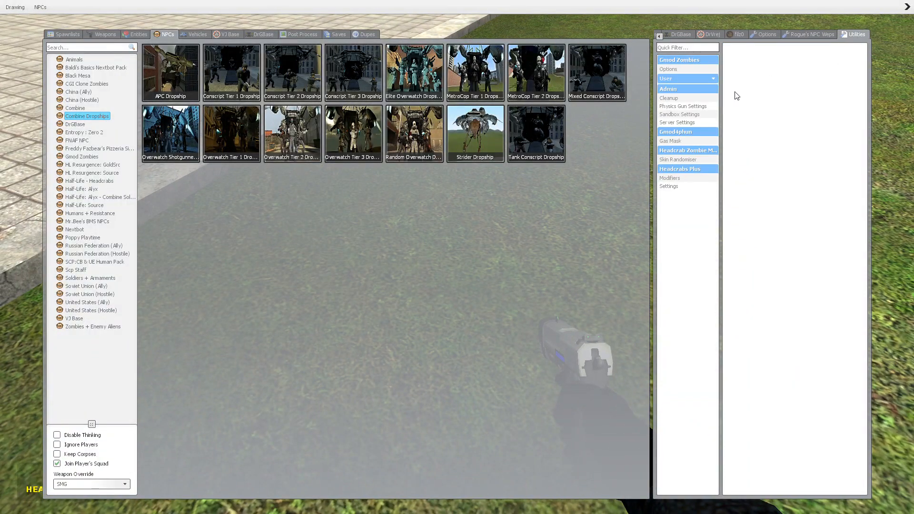
click(668, 98)
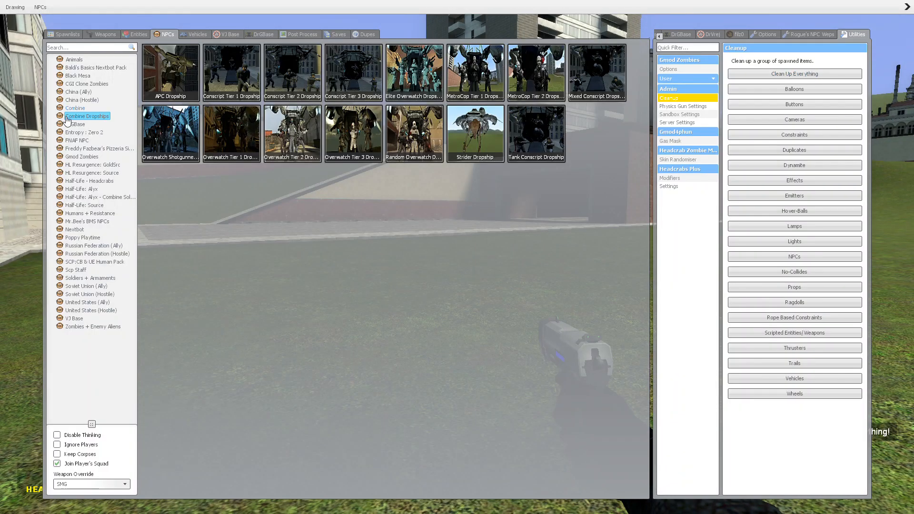
click(85, 131)
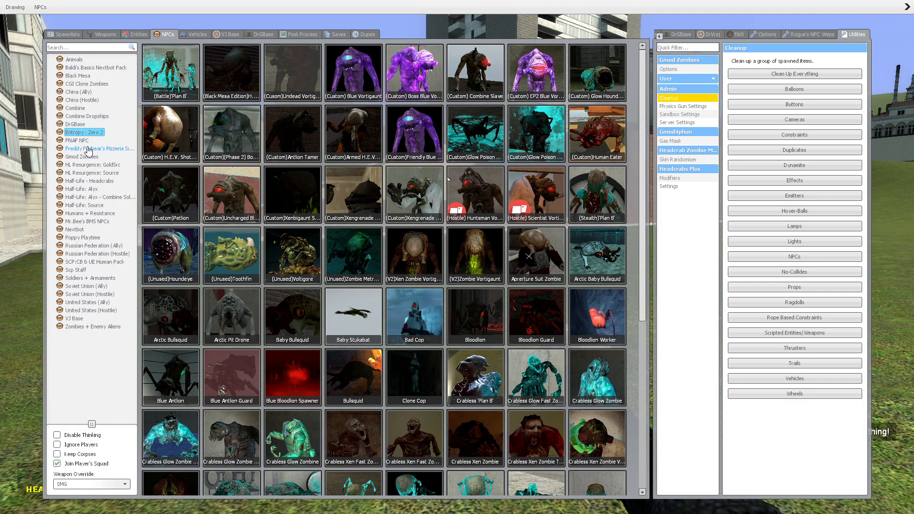
click(76, 140)
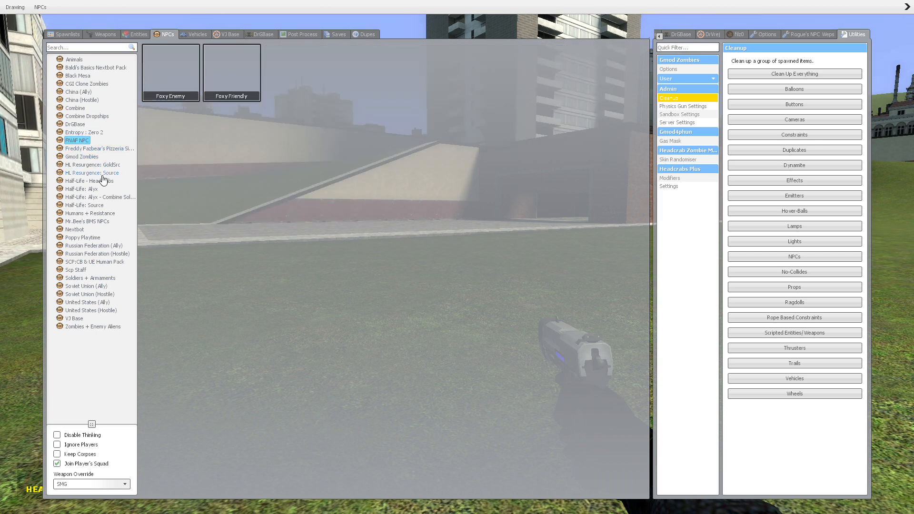
click(91, 164)
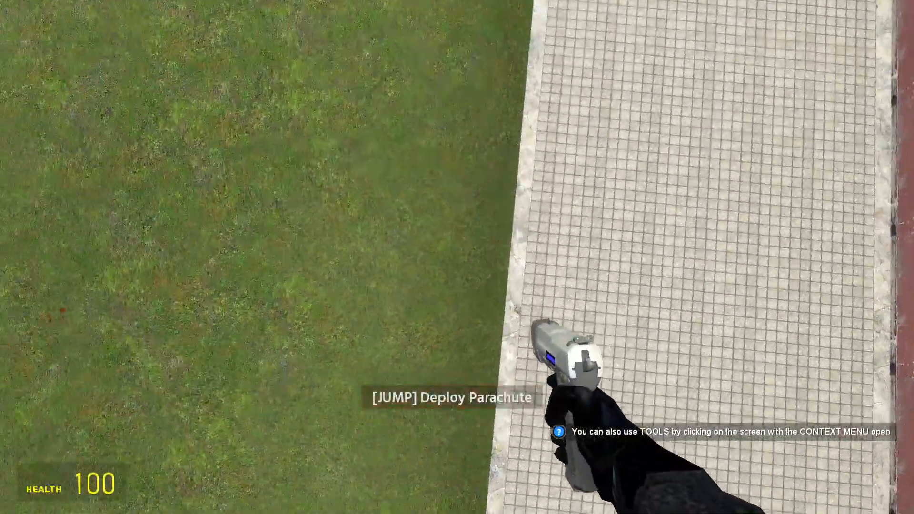
- Parachute, toggle the spawn menu, then Slay the Black Ops V-22 Osprey so it explodes
key(space)
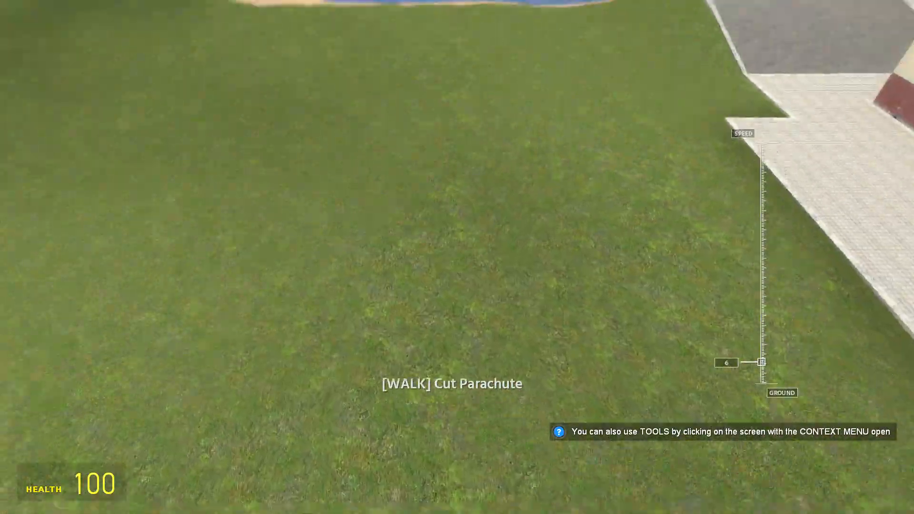
key(q)
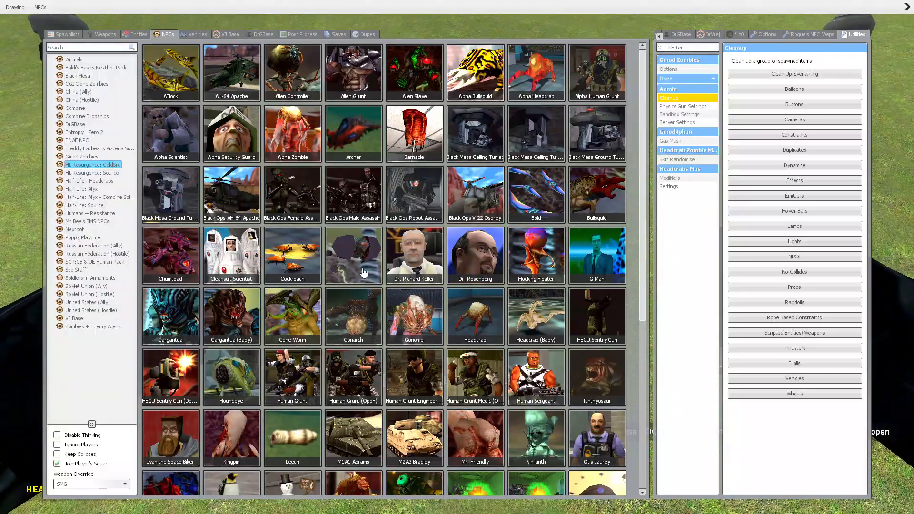
key(q)
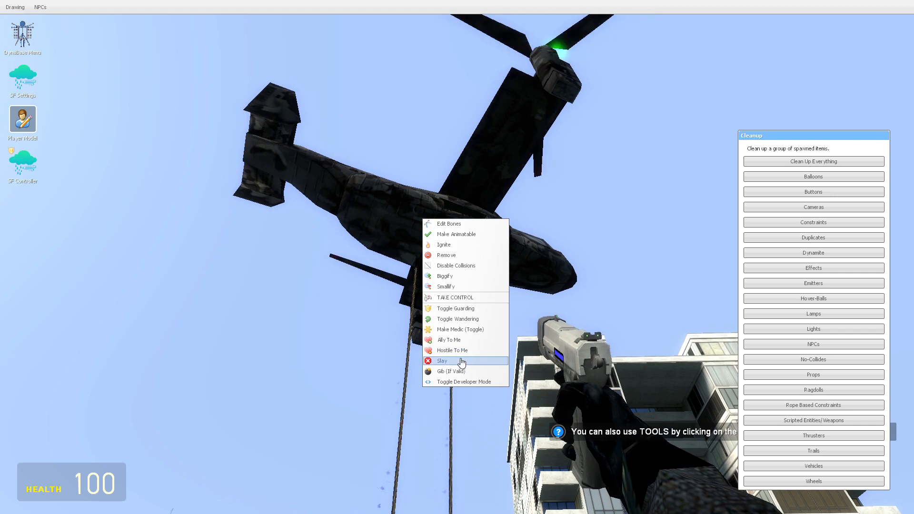
click(442, 360)
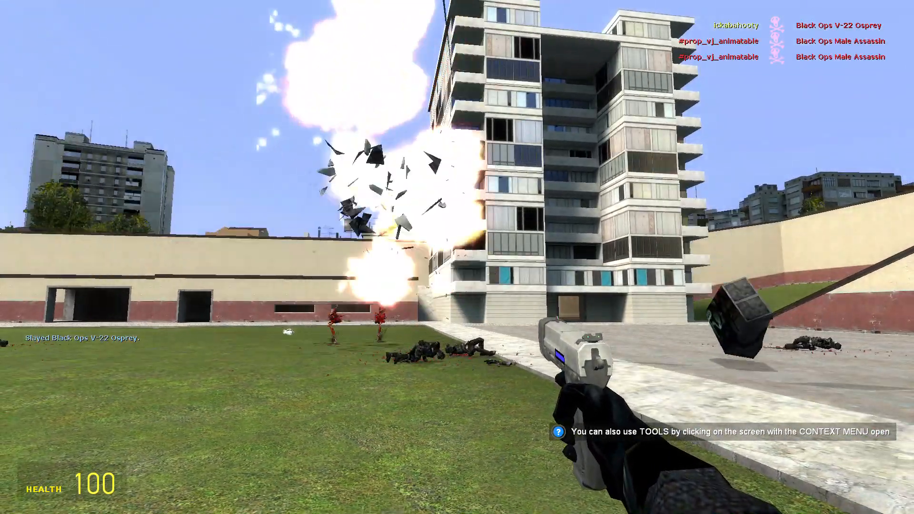